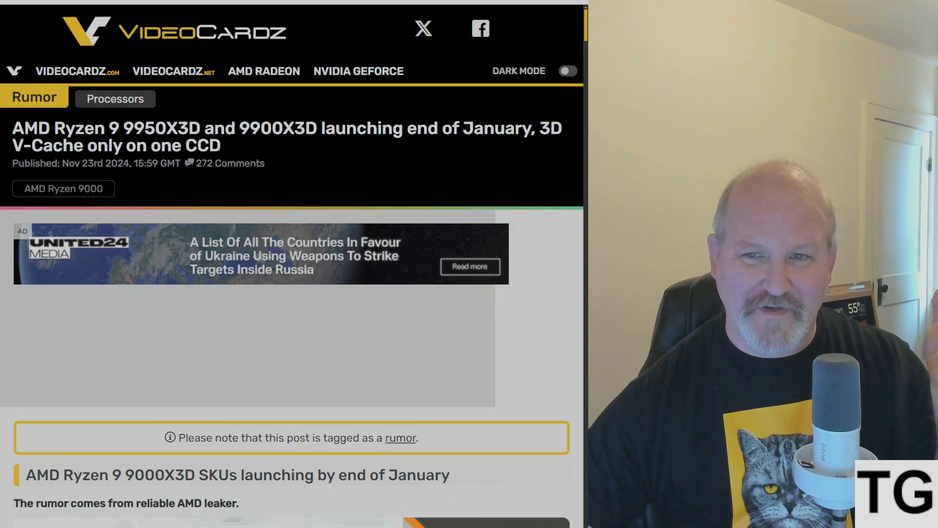
pyautogui.scroll(-3)
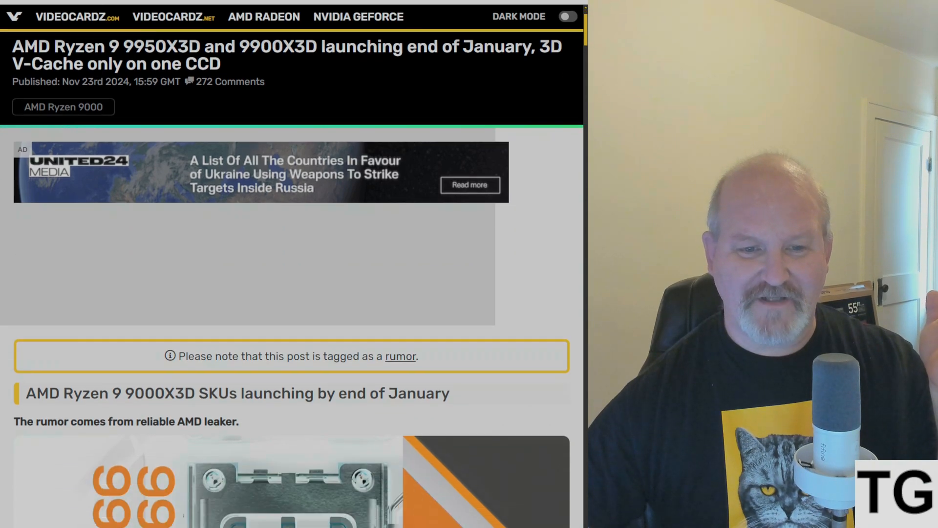
pyautogui.scroll(-3)
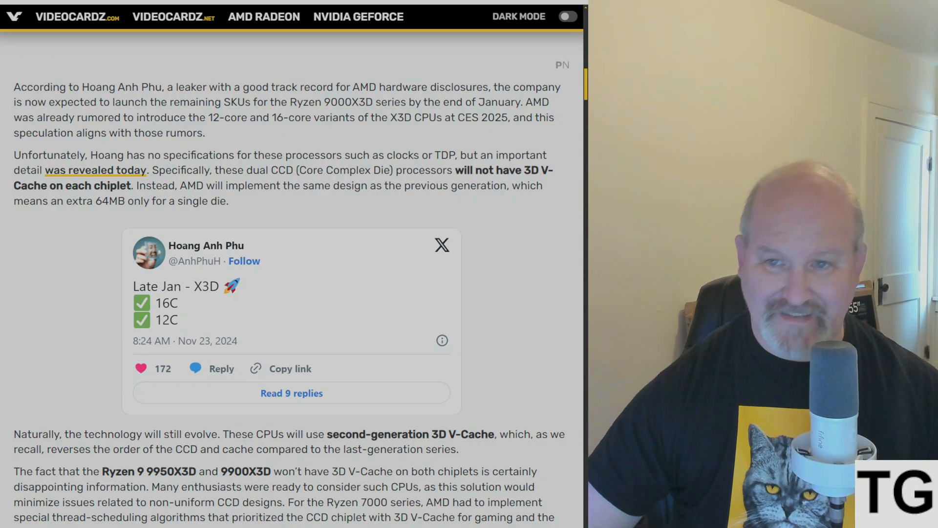
pyautogui.scroll(-3)
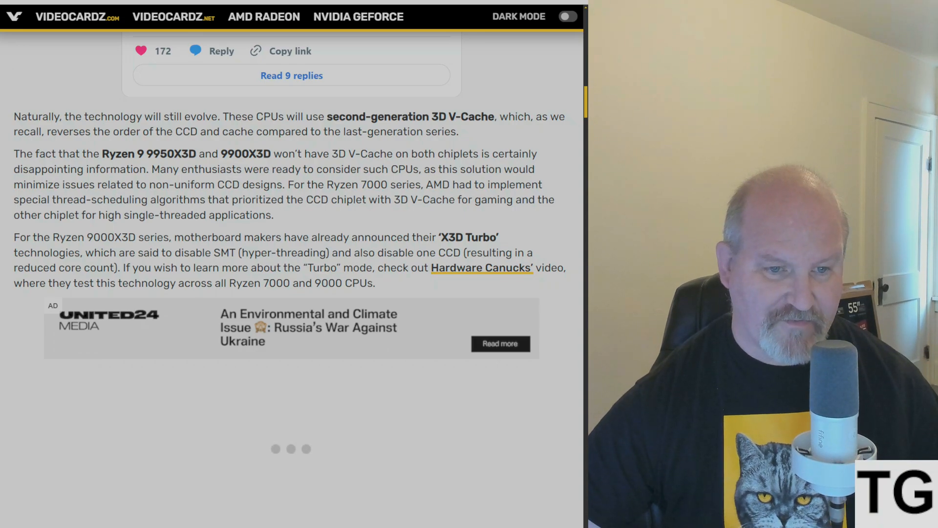
pyautogui.scroll(-3)
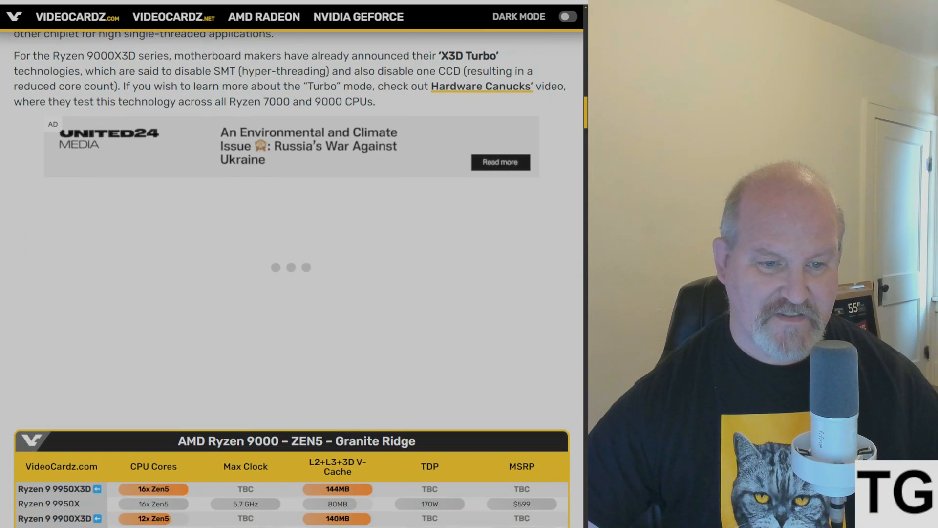
pyautogui.scroll(-3)
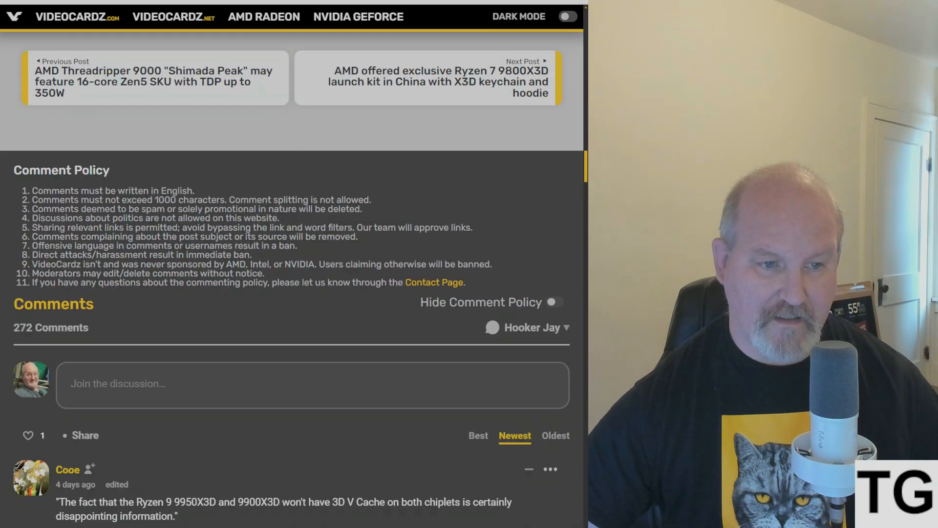
pyautogui.scroll(3)
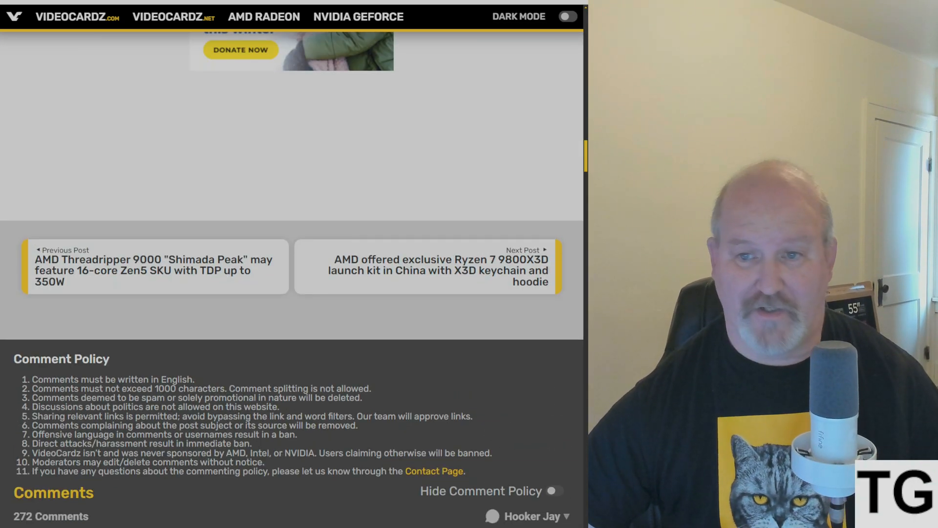
pyautogui.scroll(-3)
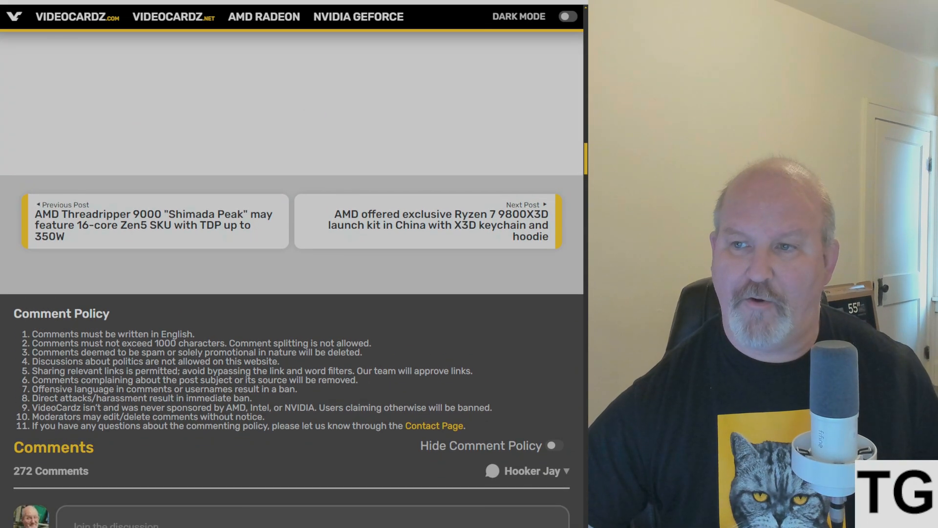
pyautogui.scroll(3)
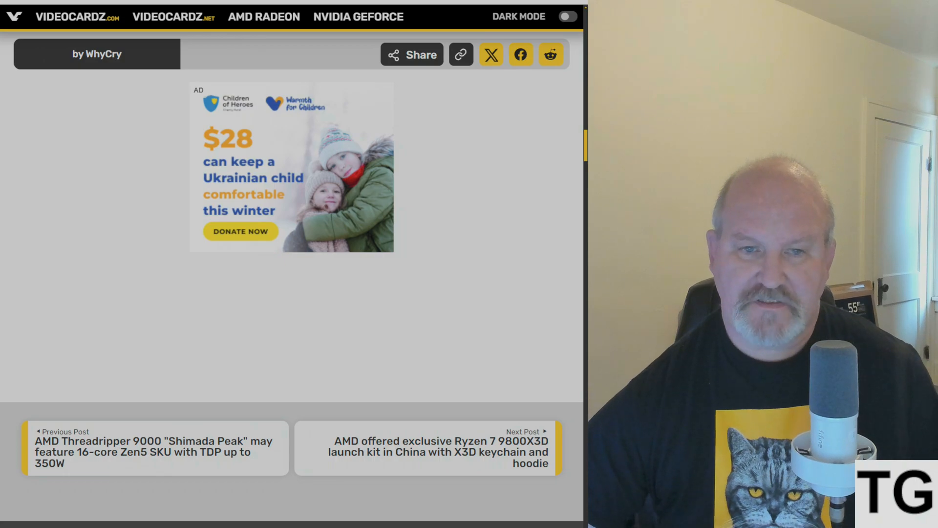
pyautogui.scroll(-3)
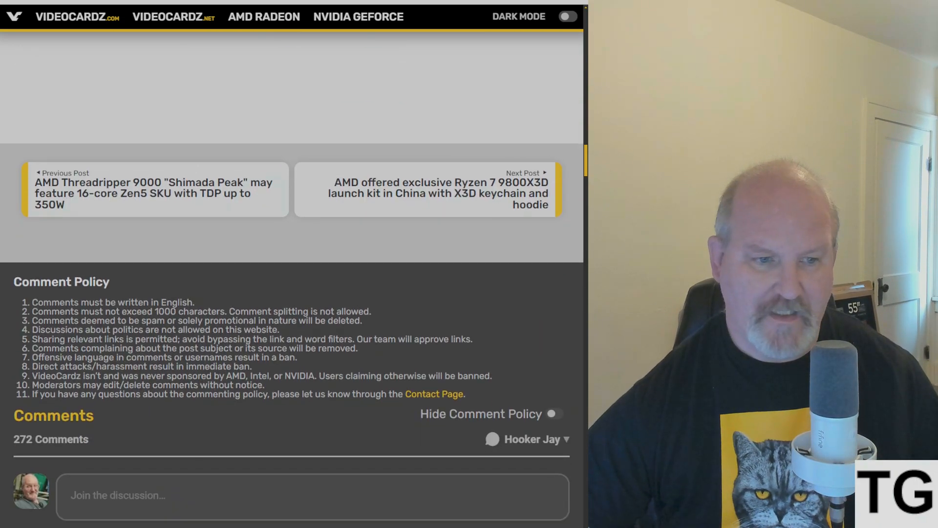
pyautogui.scroll(-3)
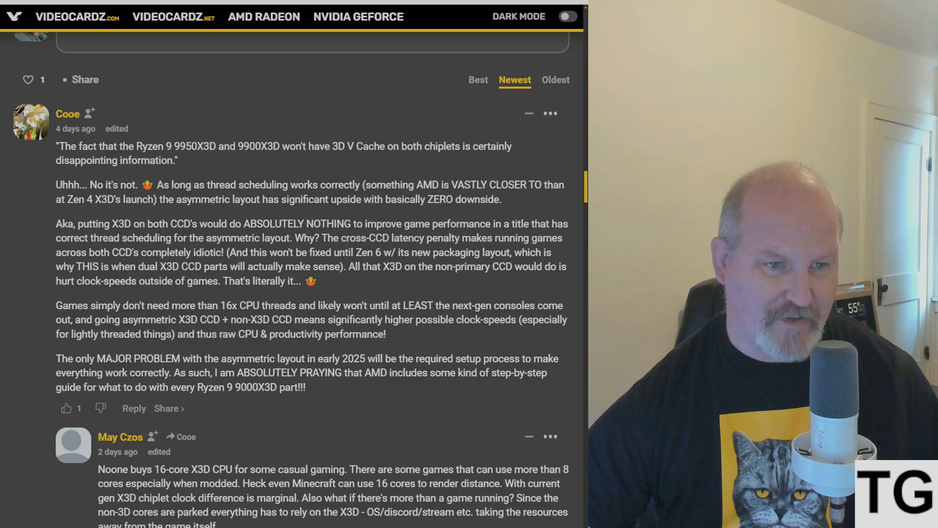
pyautogui.scroll(-3)
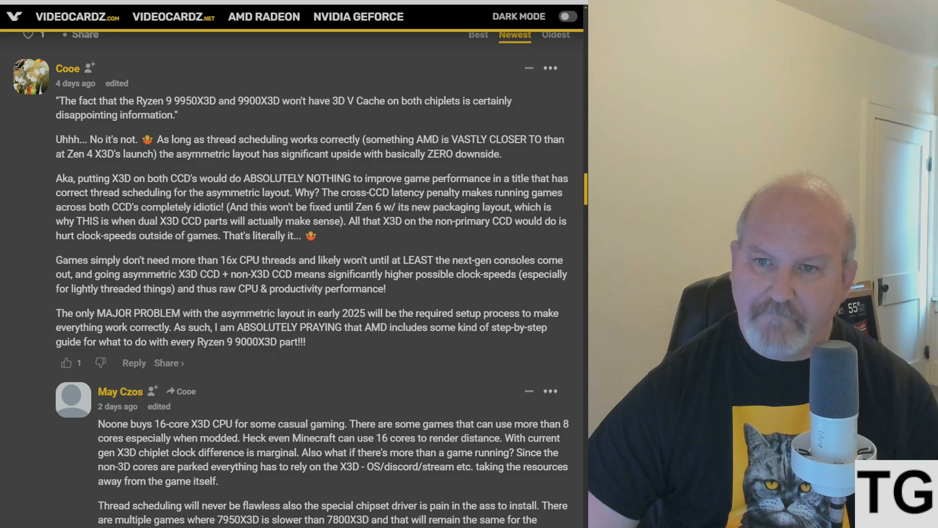
pyautogui.scroll(-3)
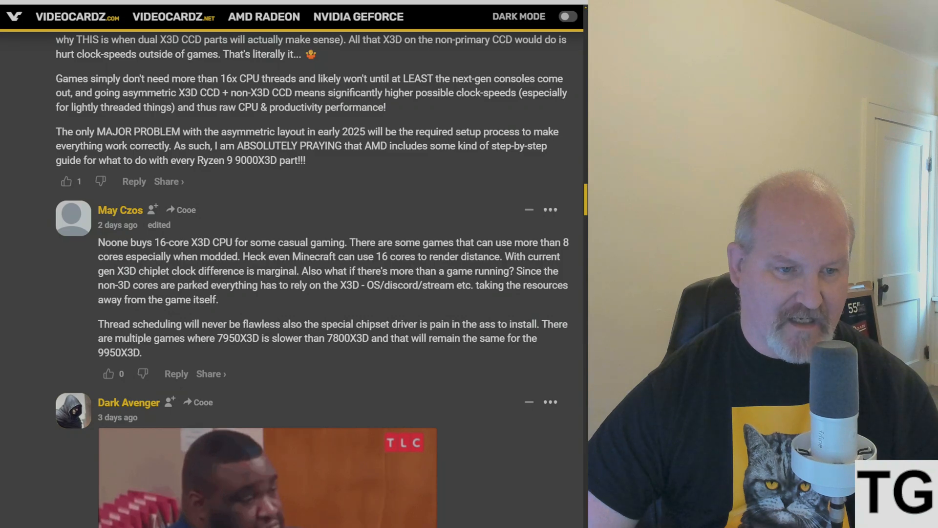
pyautogui.scroll(3)
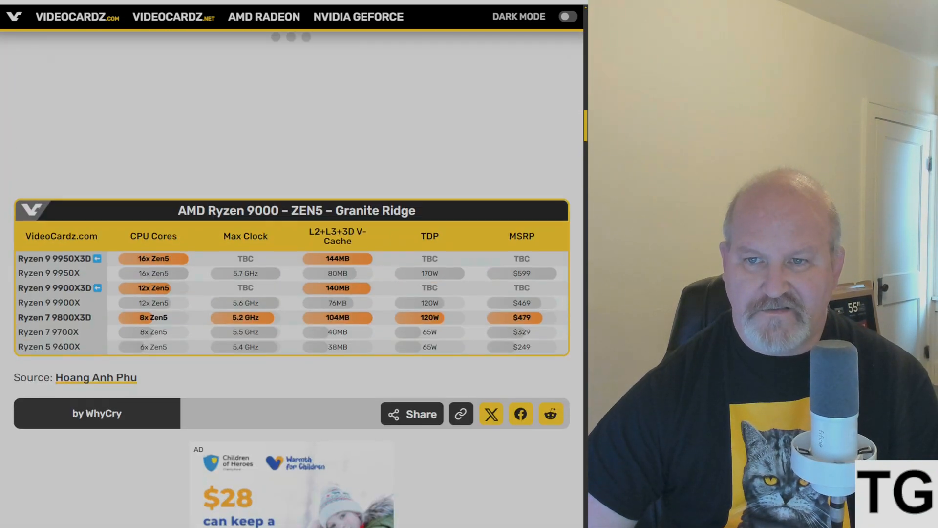
pyautogui.scroll(3)
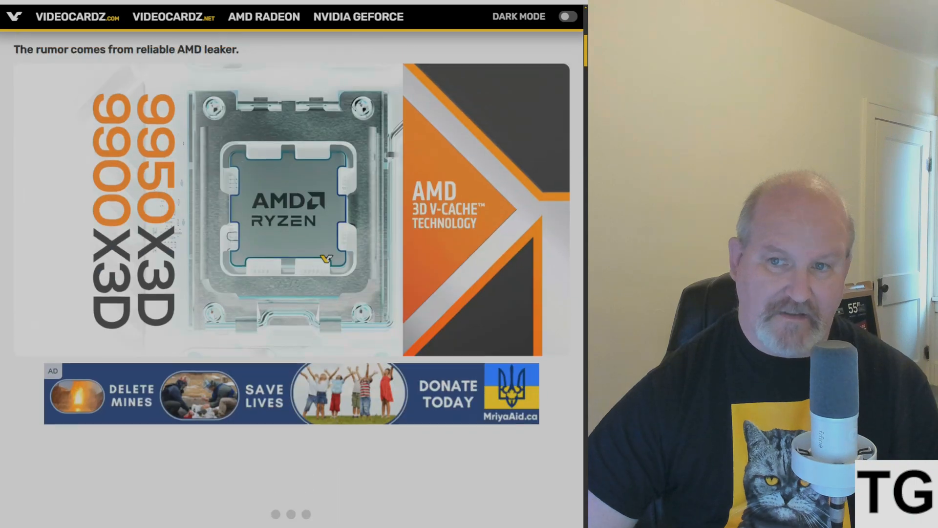
pyautogui.scroll(3)
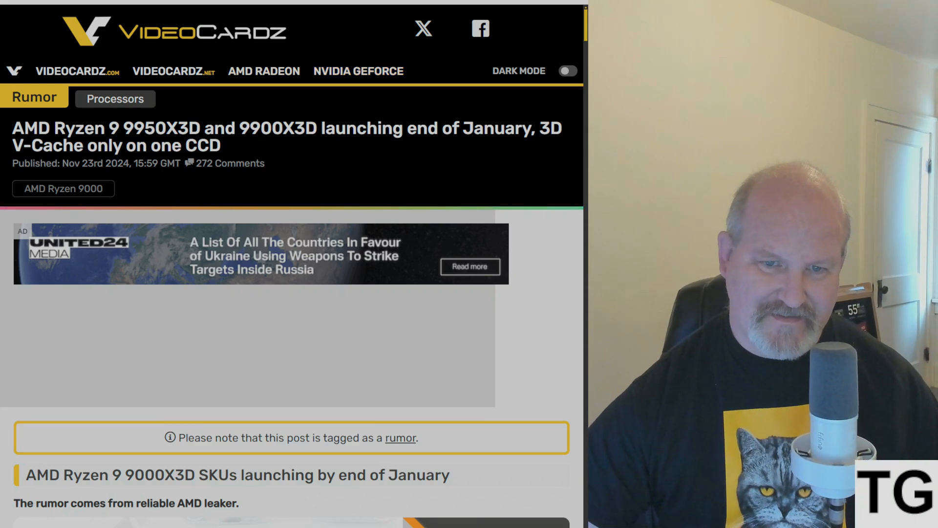
pyautogui.scroll(-3)
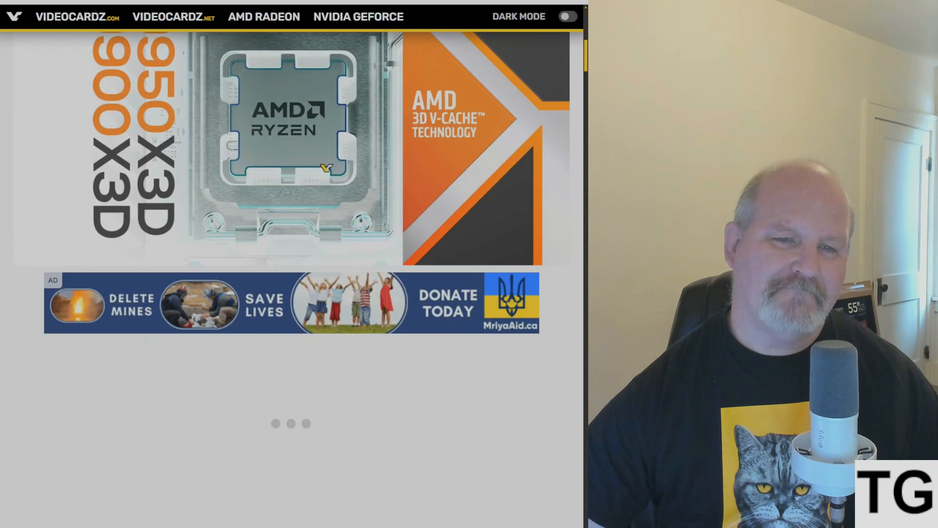
pyautogui.scroll(-3)
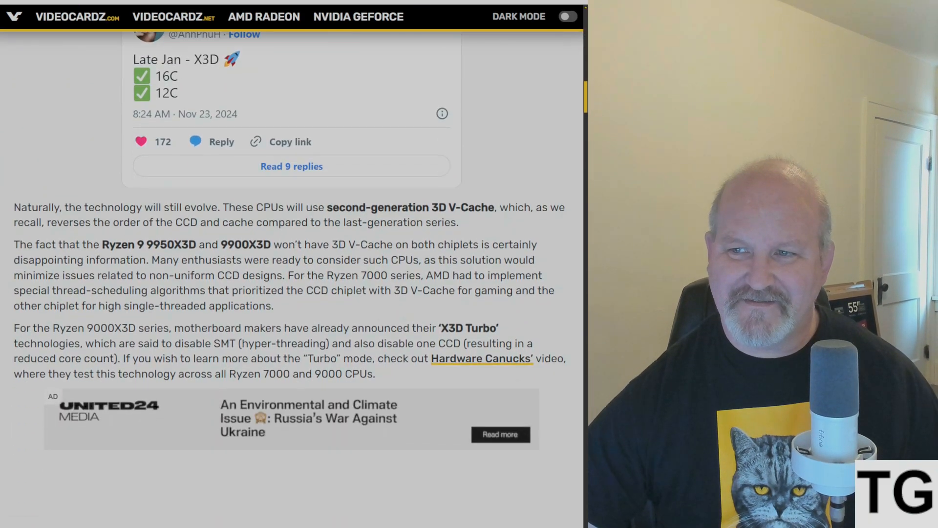
pyautogui.scroll(-3)
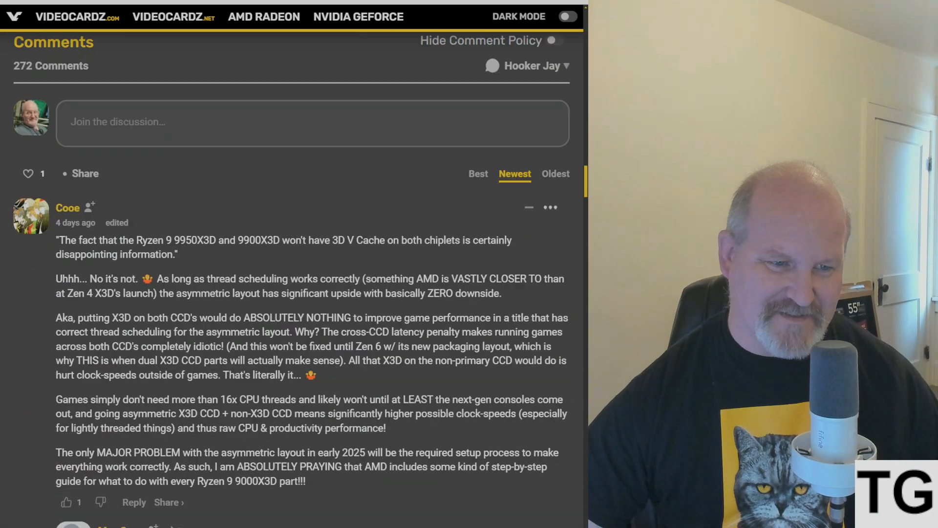
pyautogui.scroll(-3)
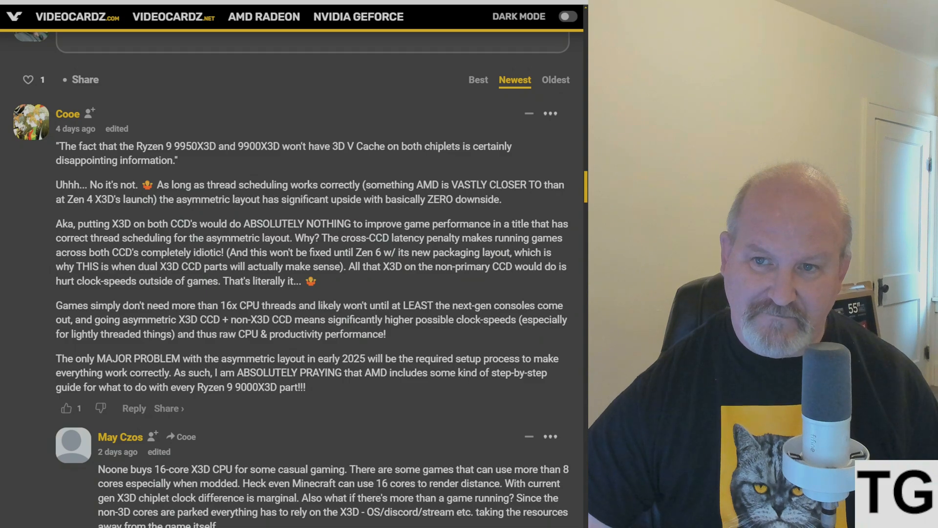
pyautogui.scroll(3)
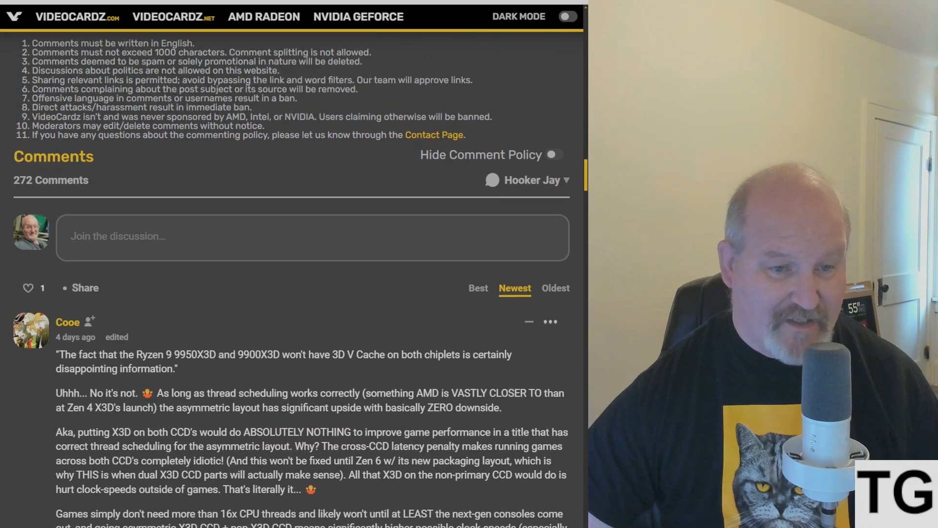
pyautogui.scroll(3)
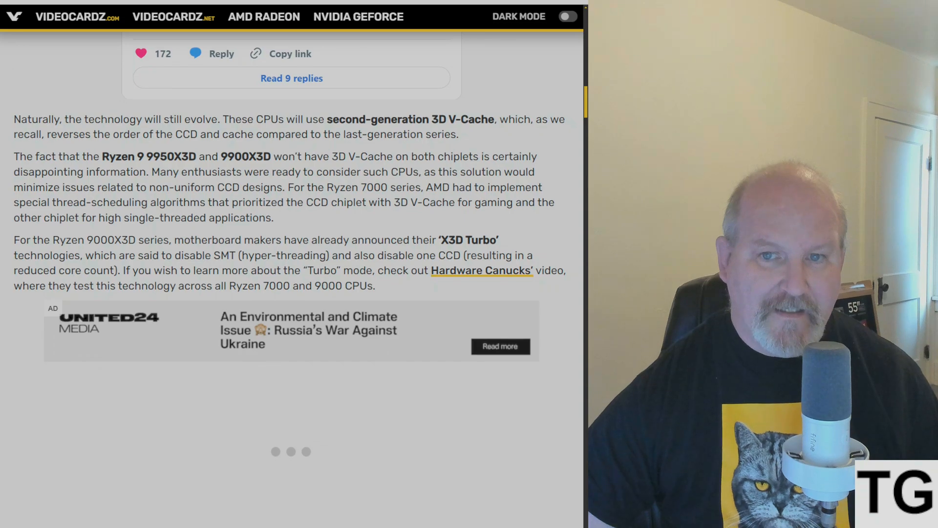
pyautogui.scroll(3)
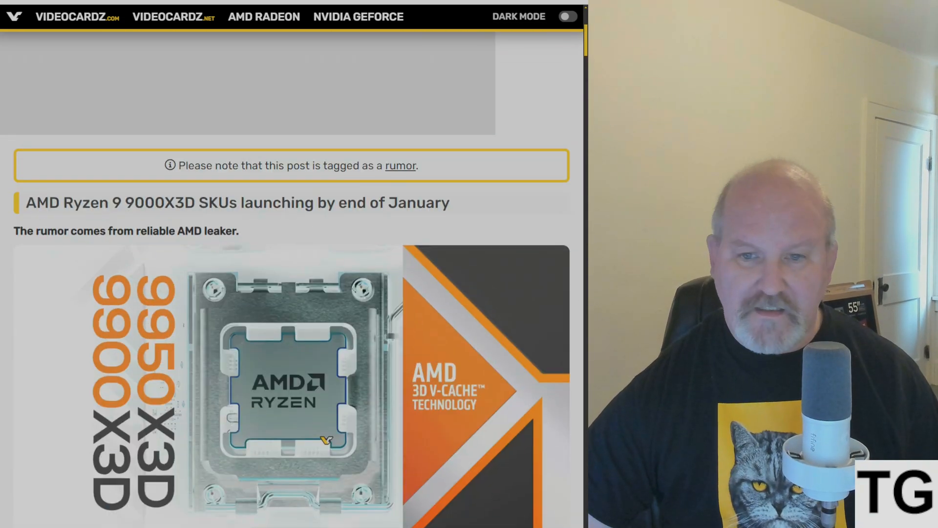